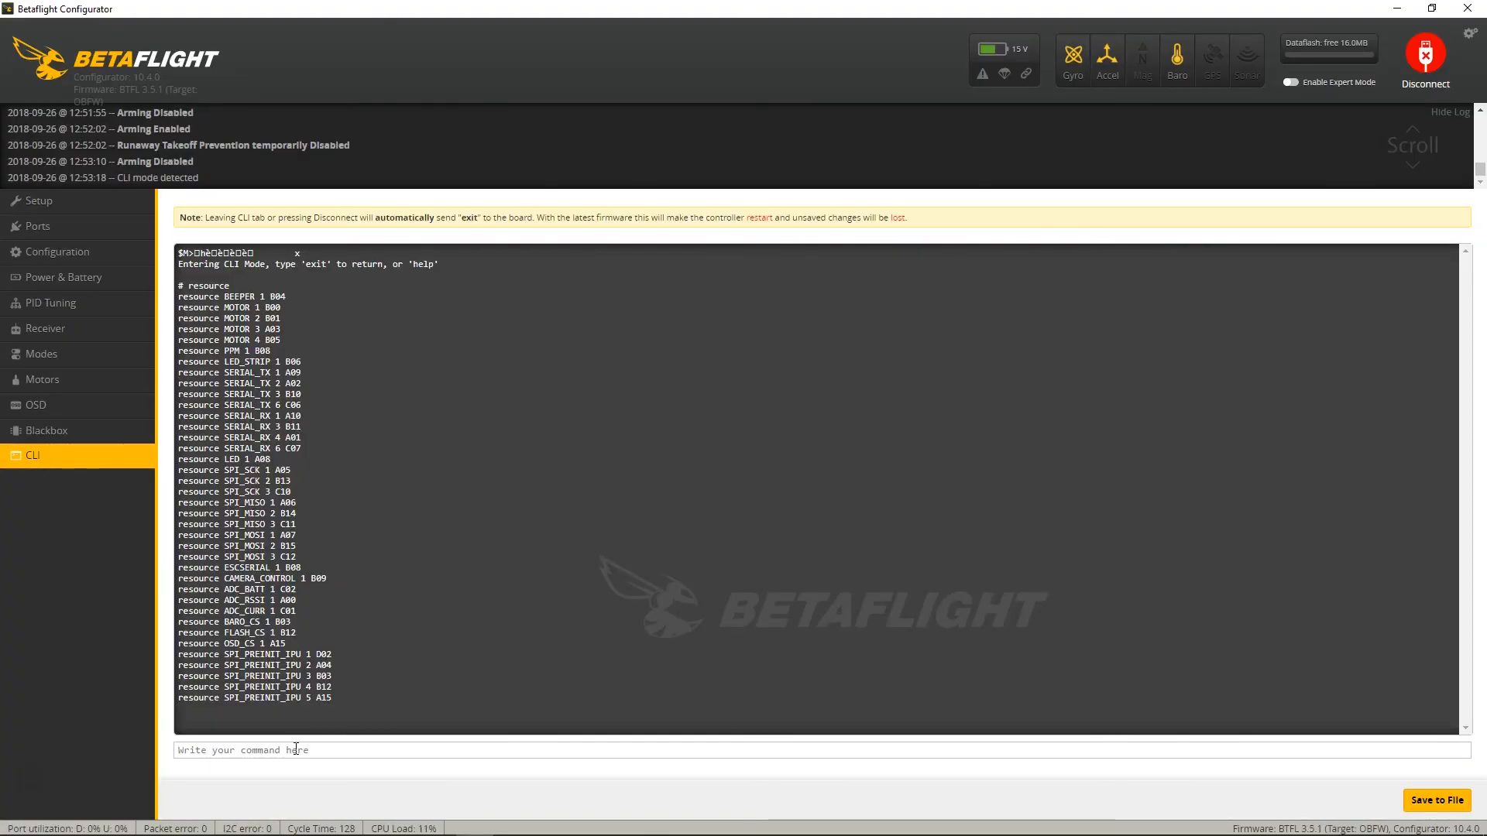
# Free motors 1 through 4 in the CLI with 'resource motor N none' commands.
pyautogui.write('resource')
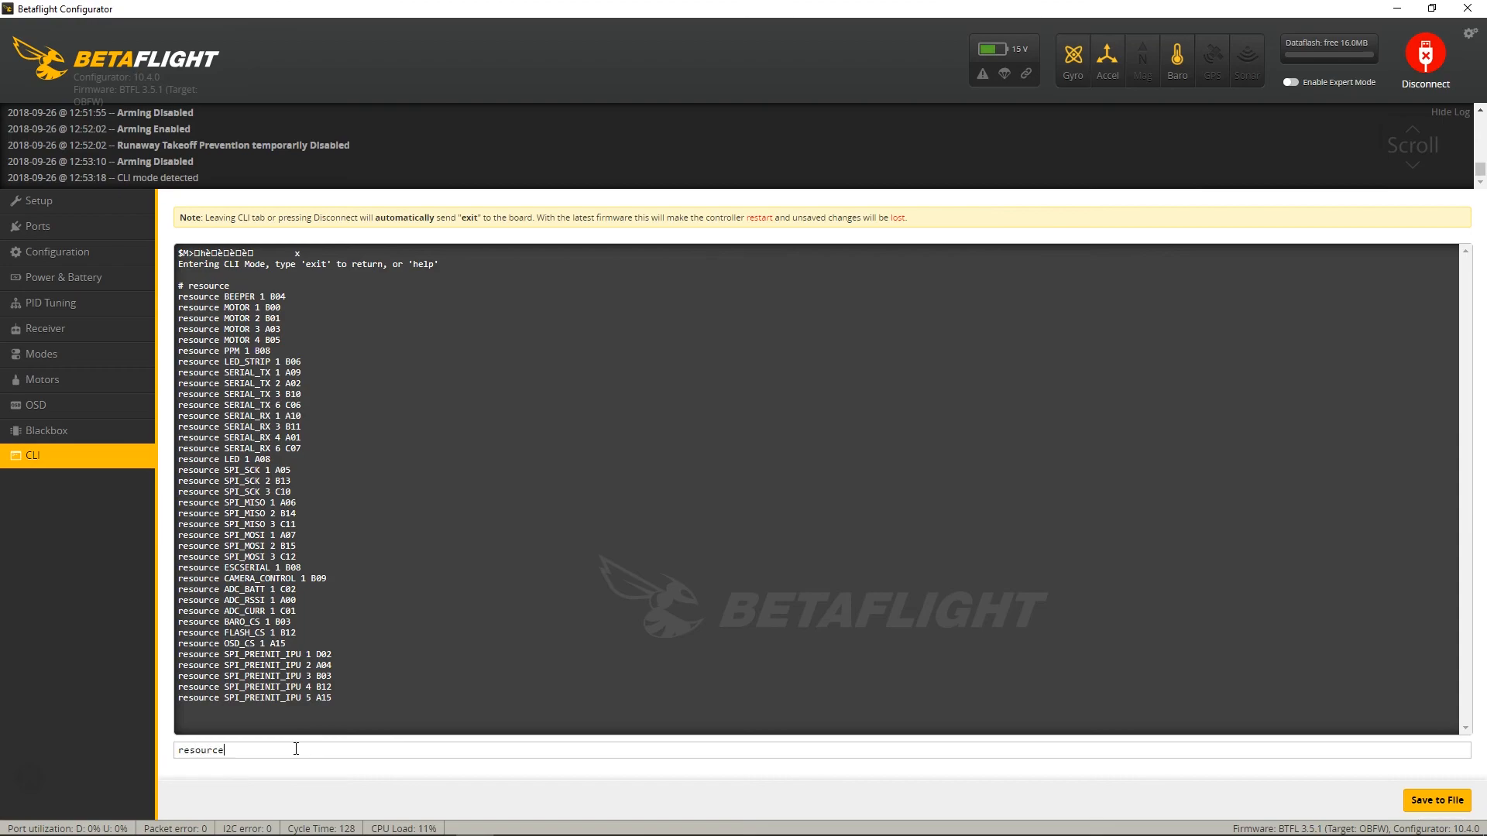
pyautogui.write('motor')
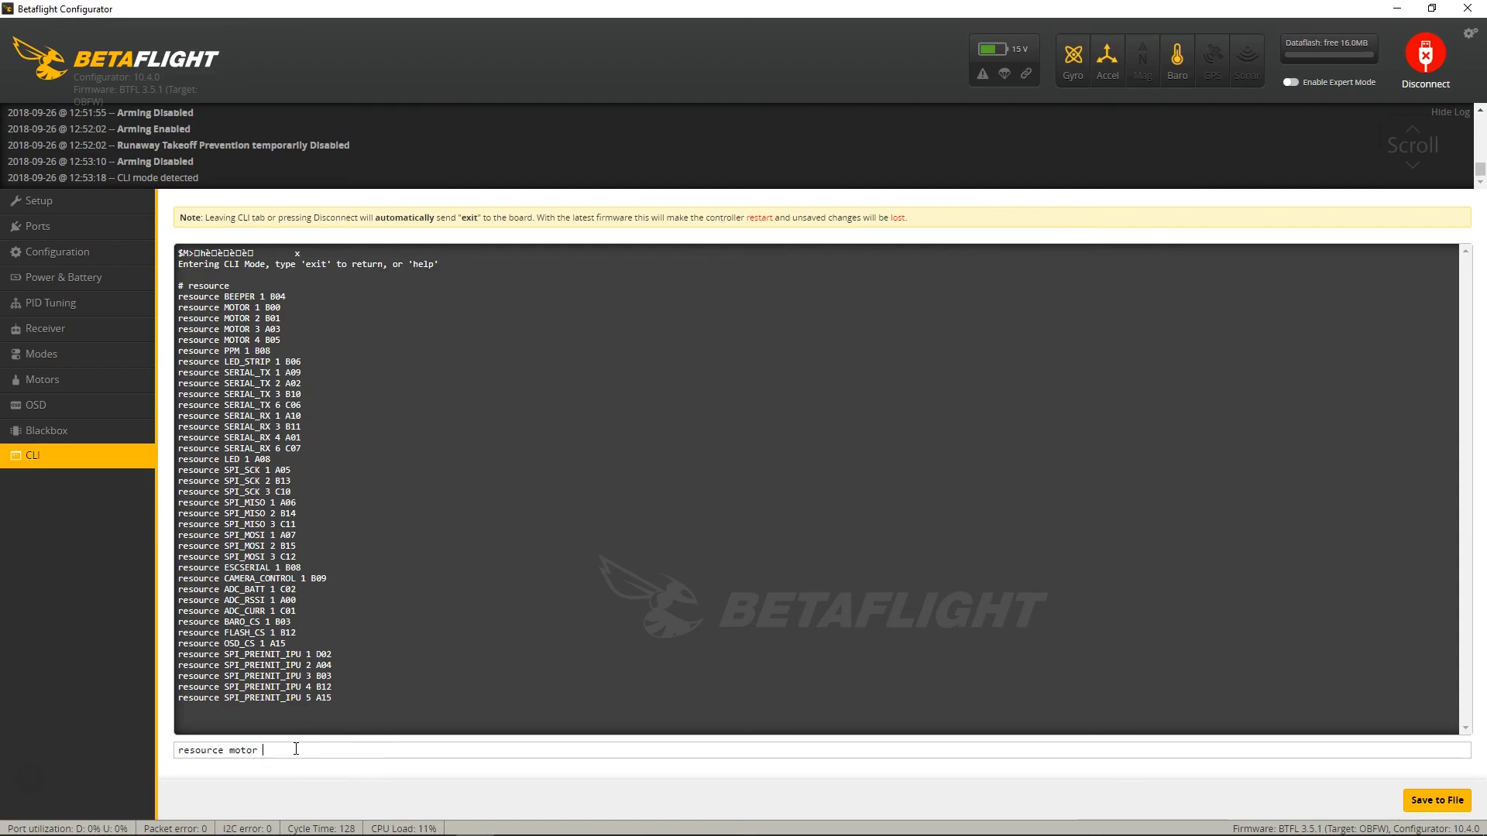
pyautogui.press('Return')
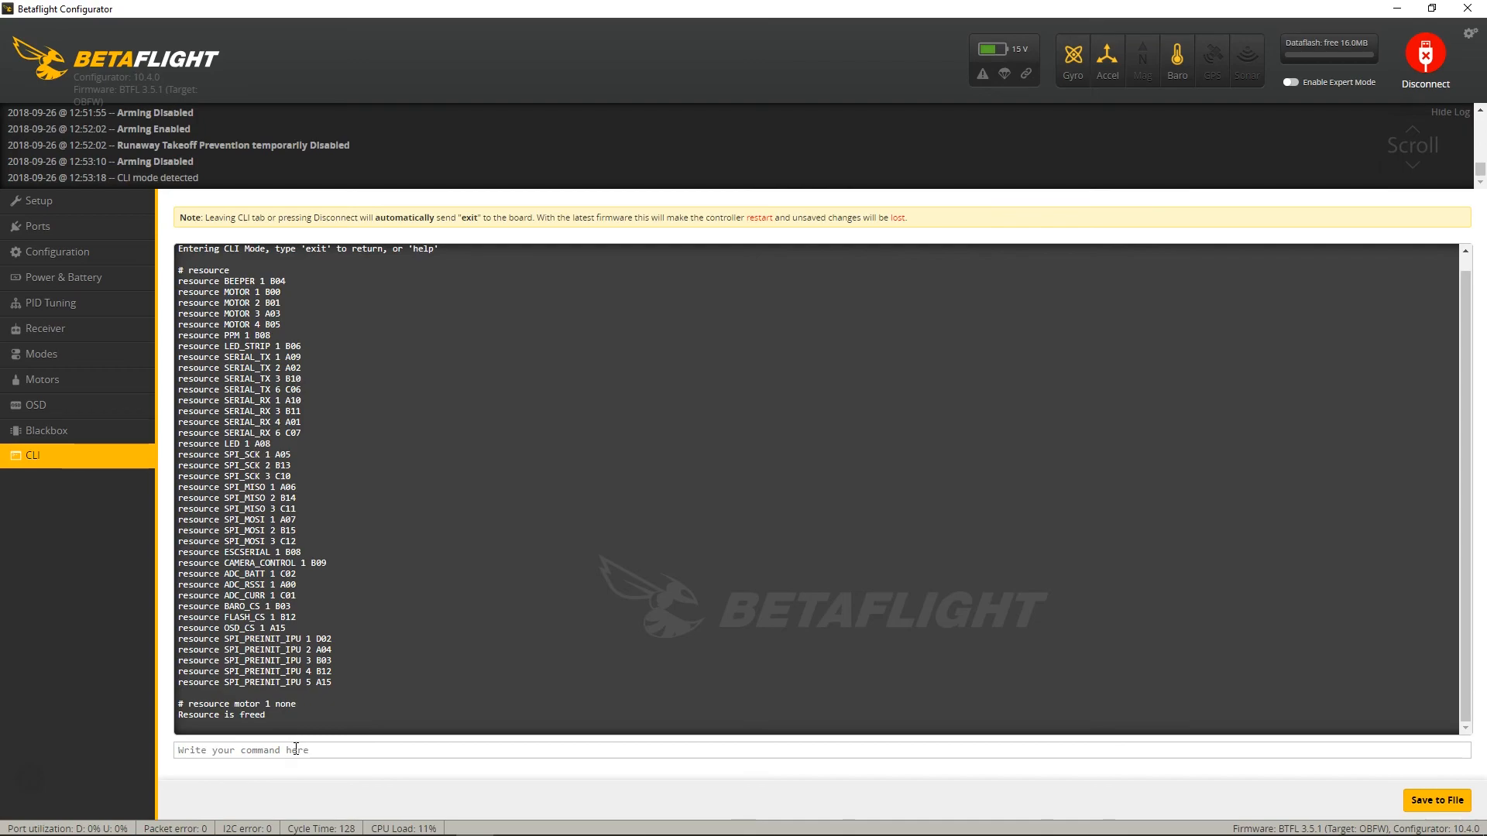
pyautogui.write('resource motor 1 non')
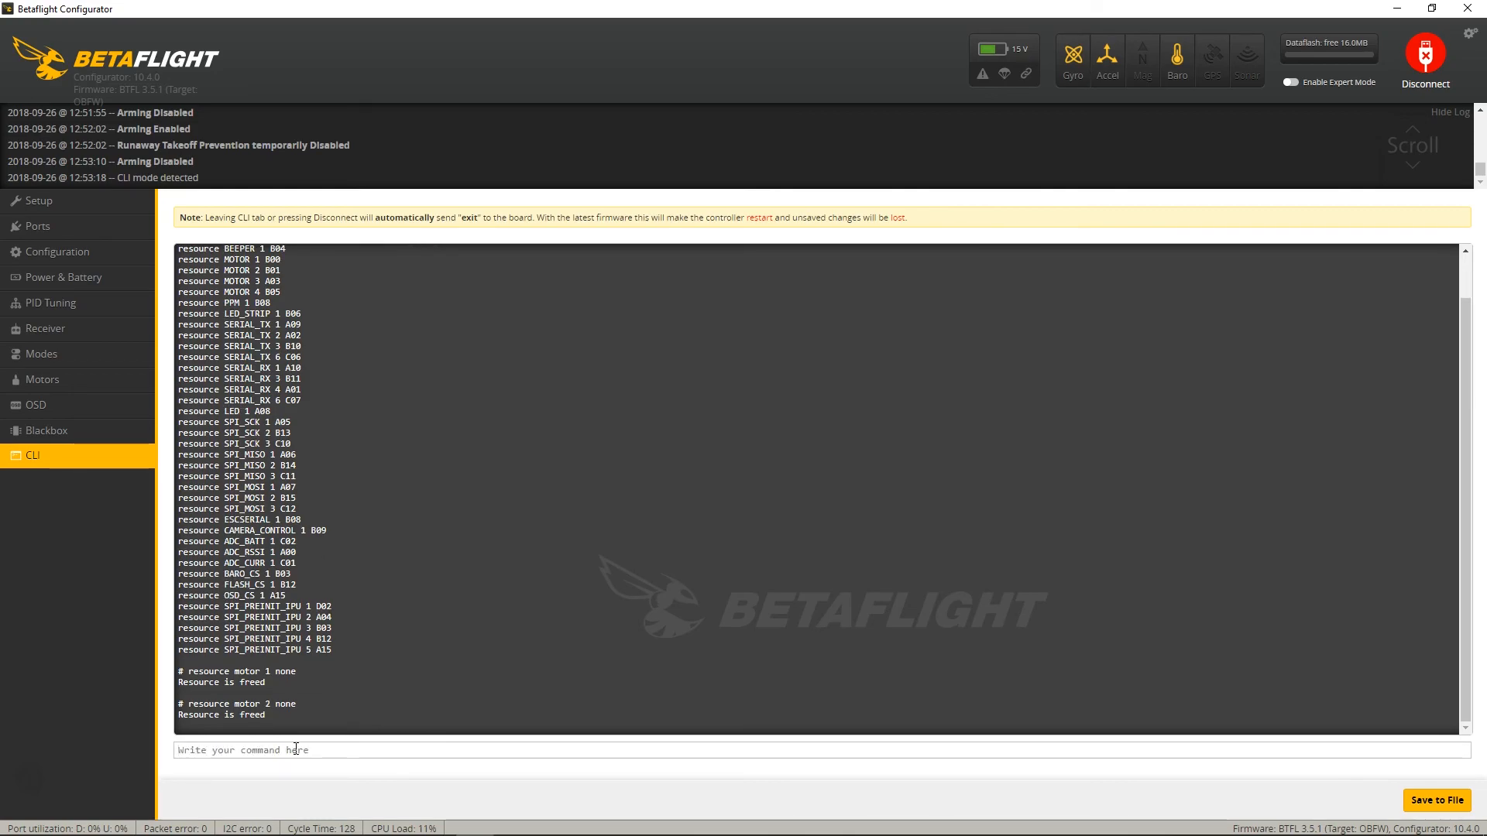
pyautogui.write('resource moto')
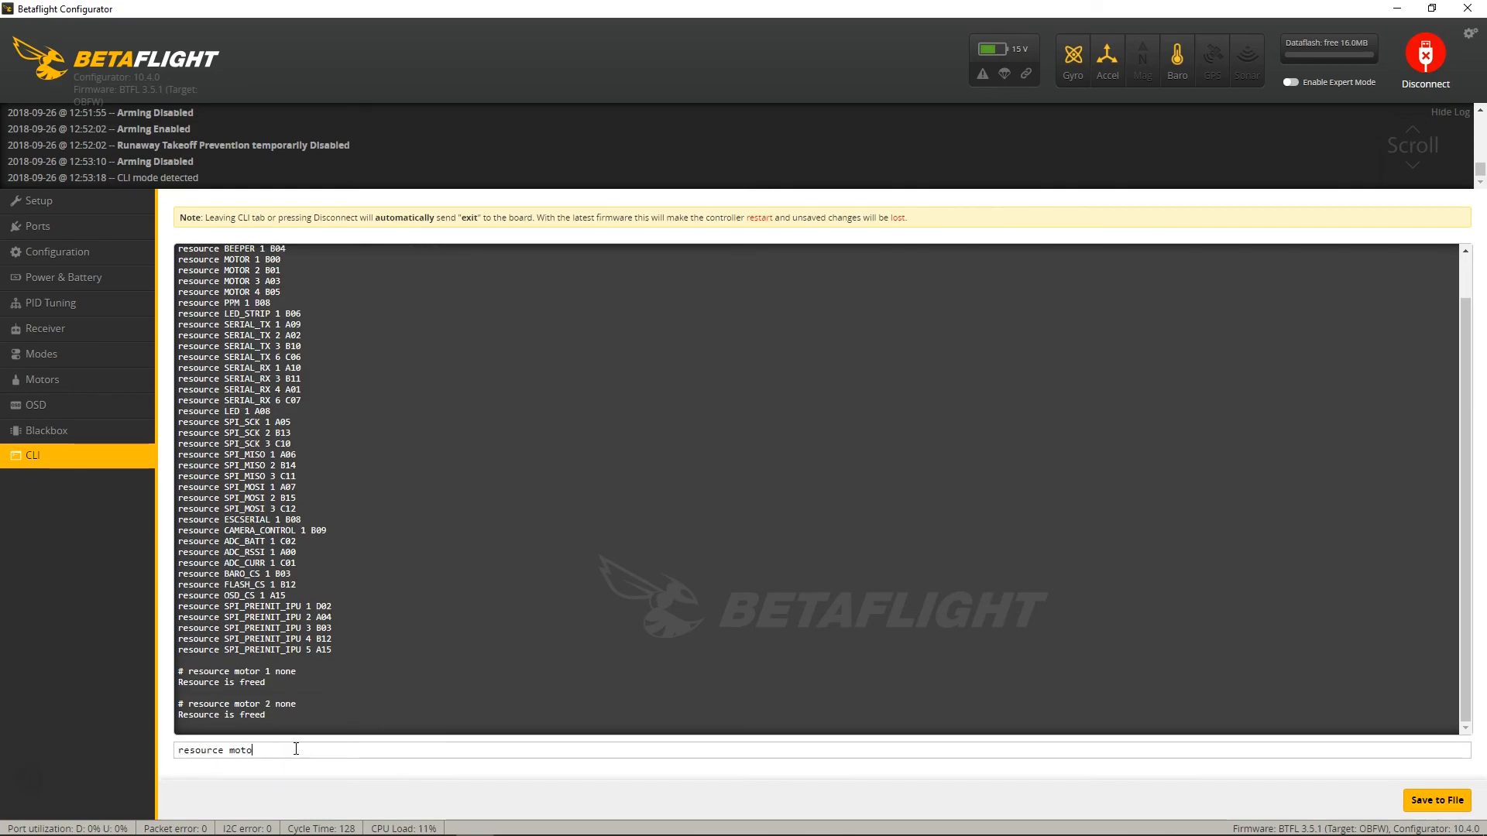
pyautogui.write('r 3')
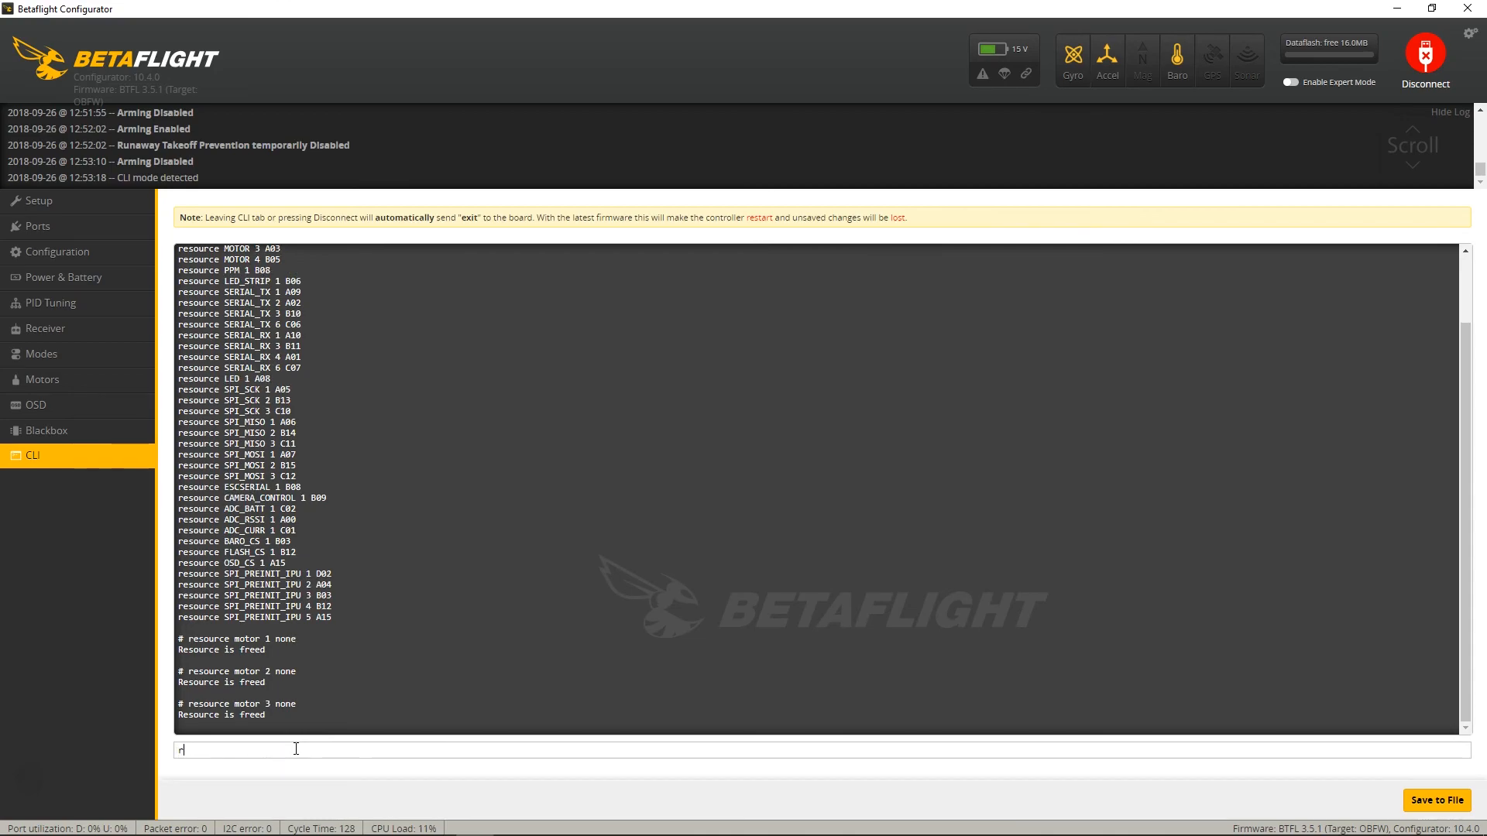
pyautogui.write('resource motor')
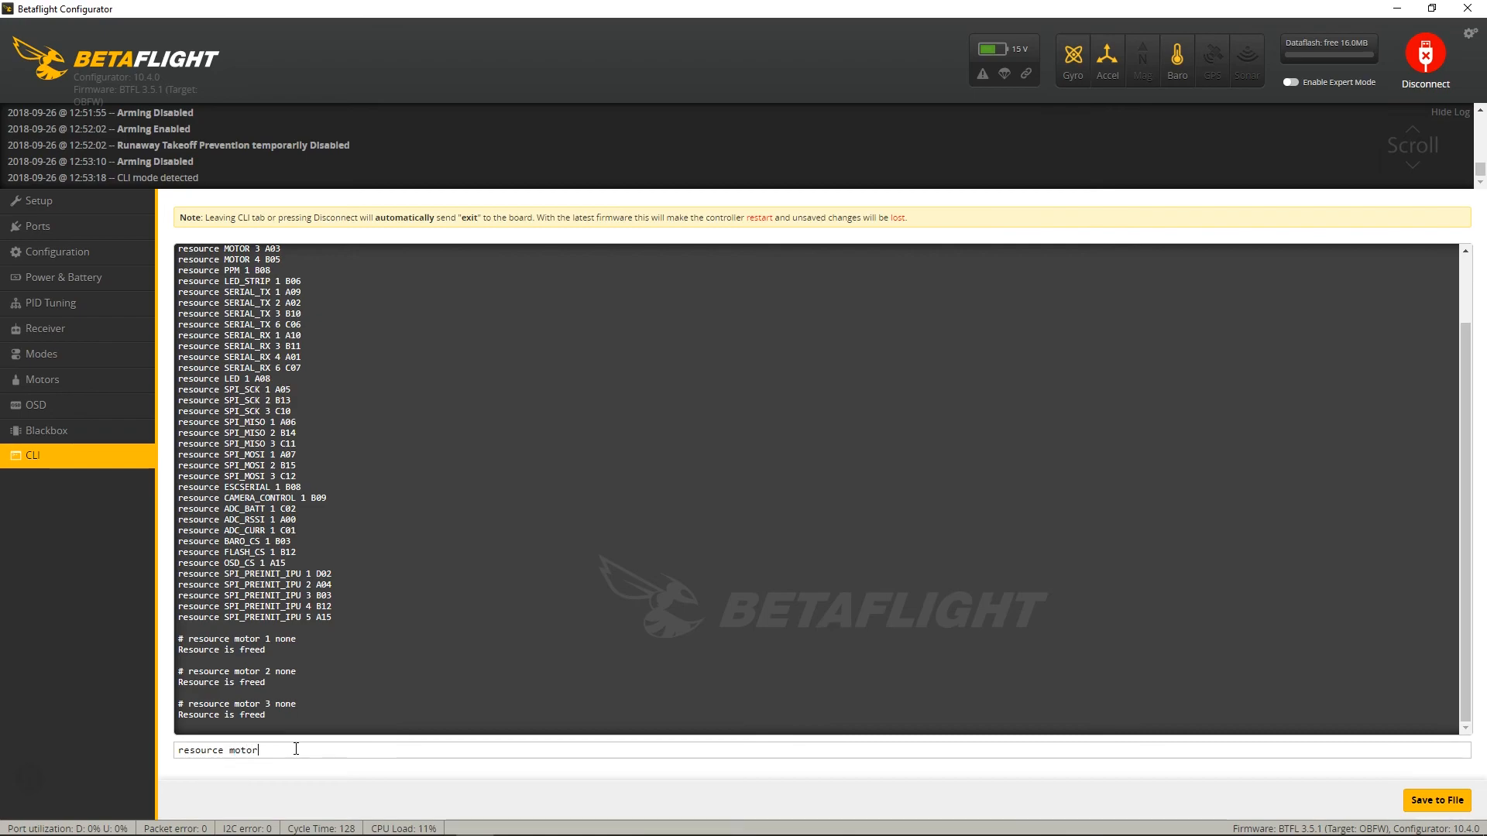
pyautogui.write('4 non')
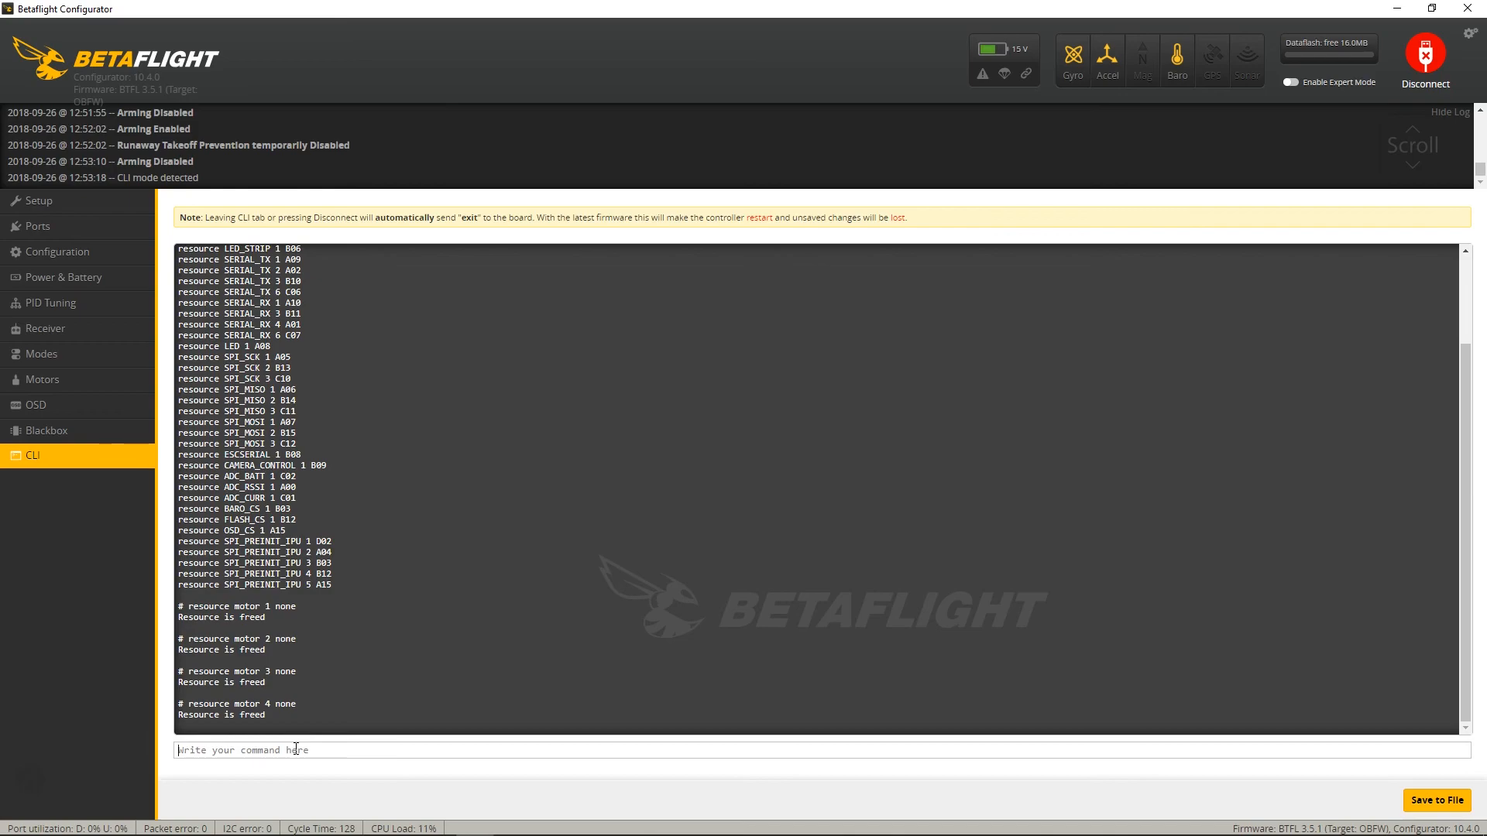
# Begin the next resource command for reassigning motor 1.
pyautogui.write('resource')
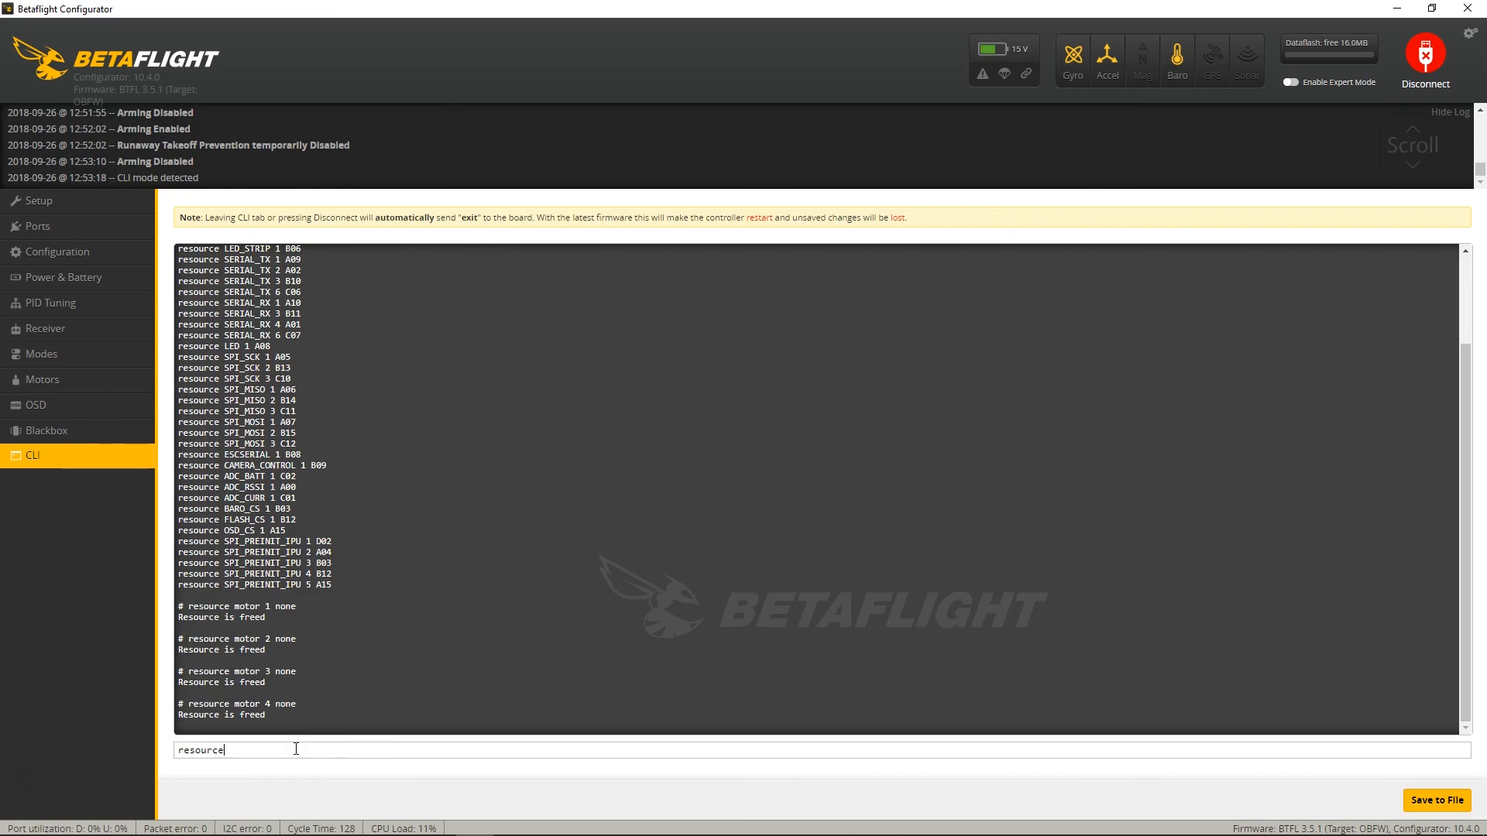
# Assign motor 1 to A03 and motor 2 to B05 via resource commands.
pyautogui.write('motor')
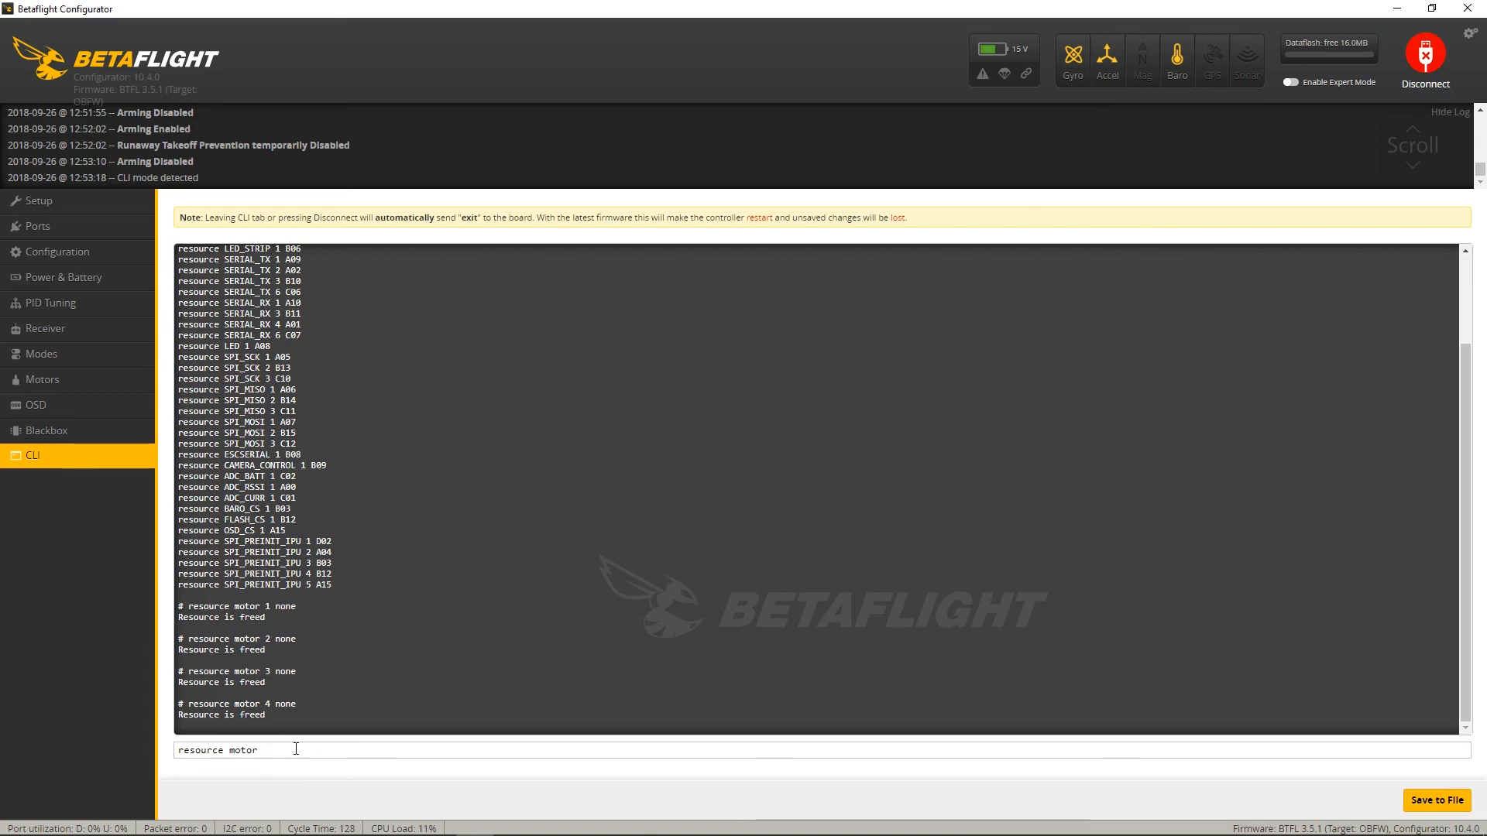
pyautogui.write('1')
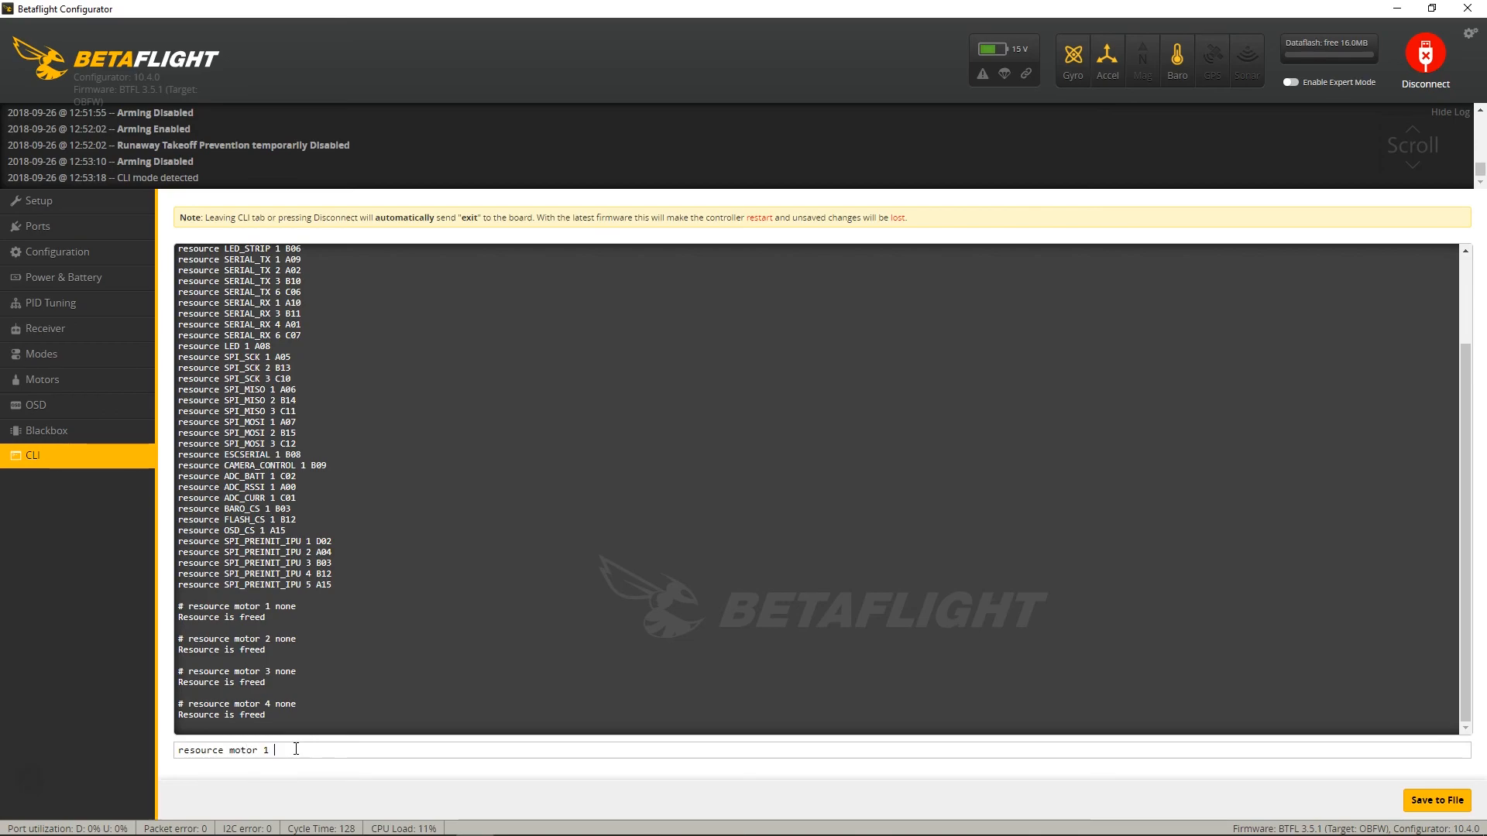
pyautogui.write('A0')
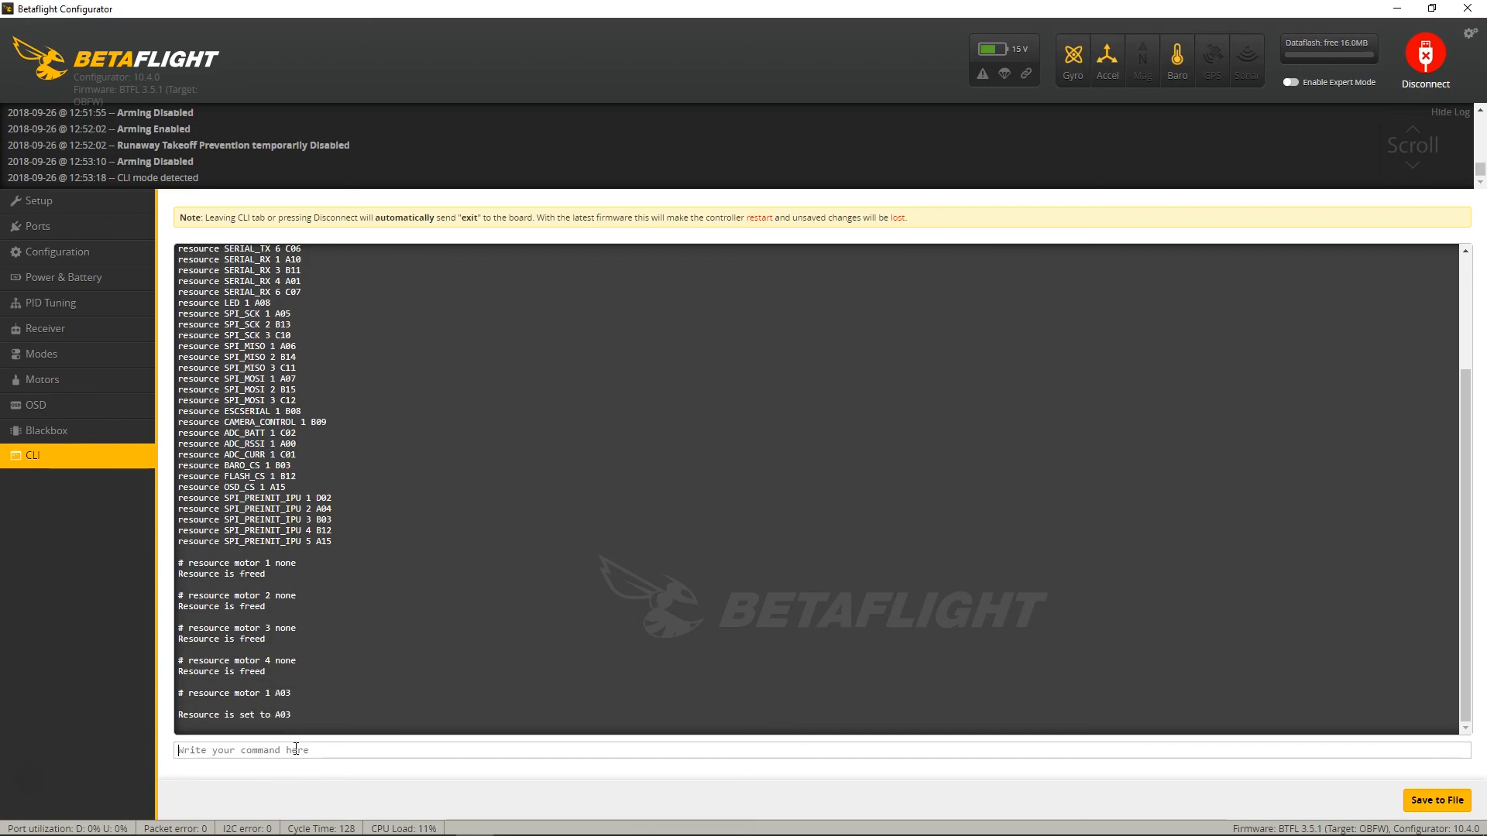
pyautogui.write('resource mot')
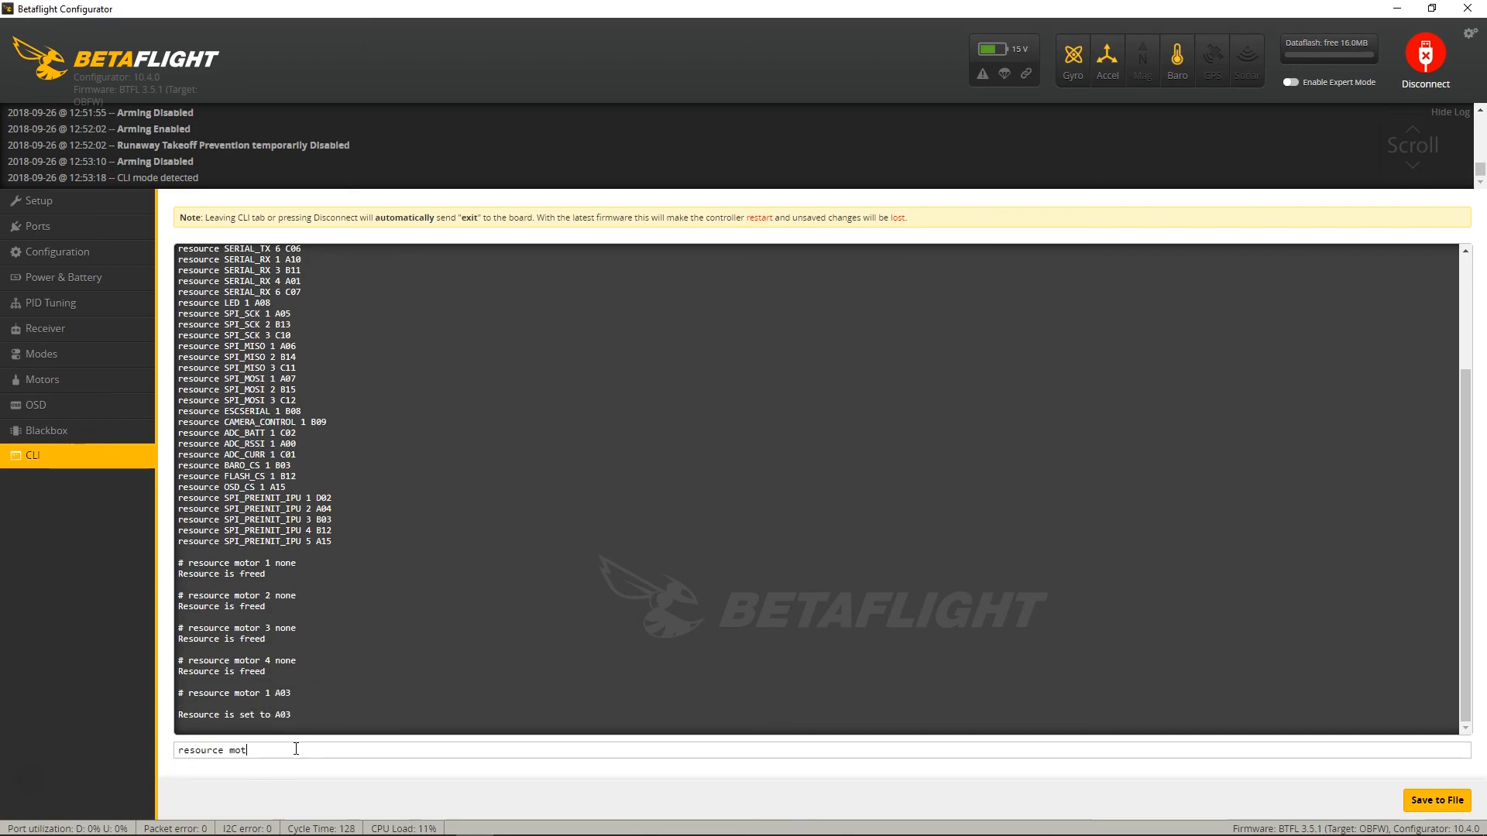
pyautogui.write('or 2')
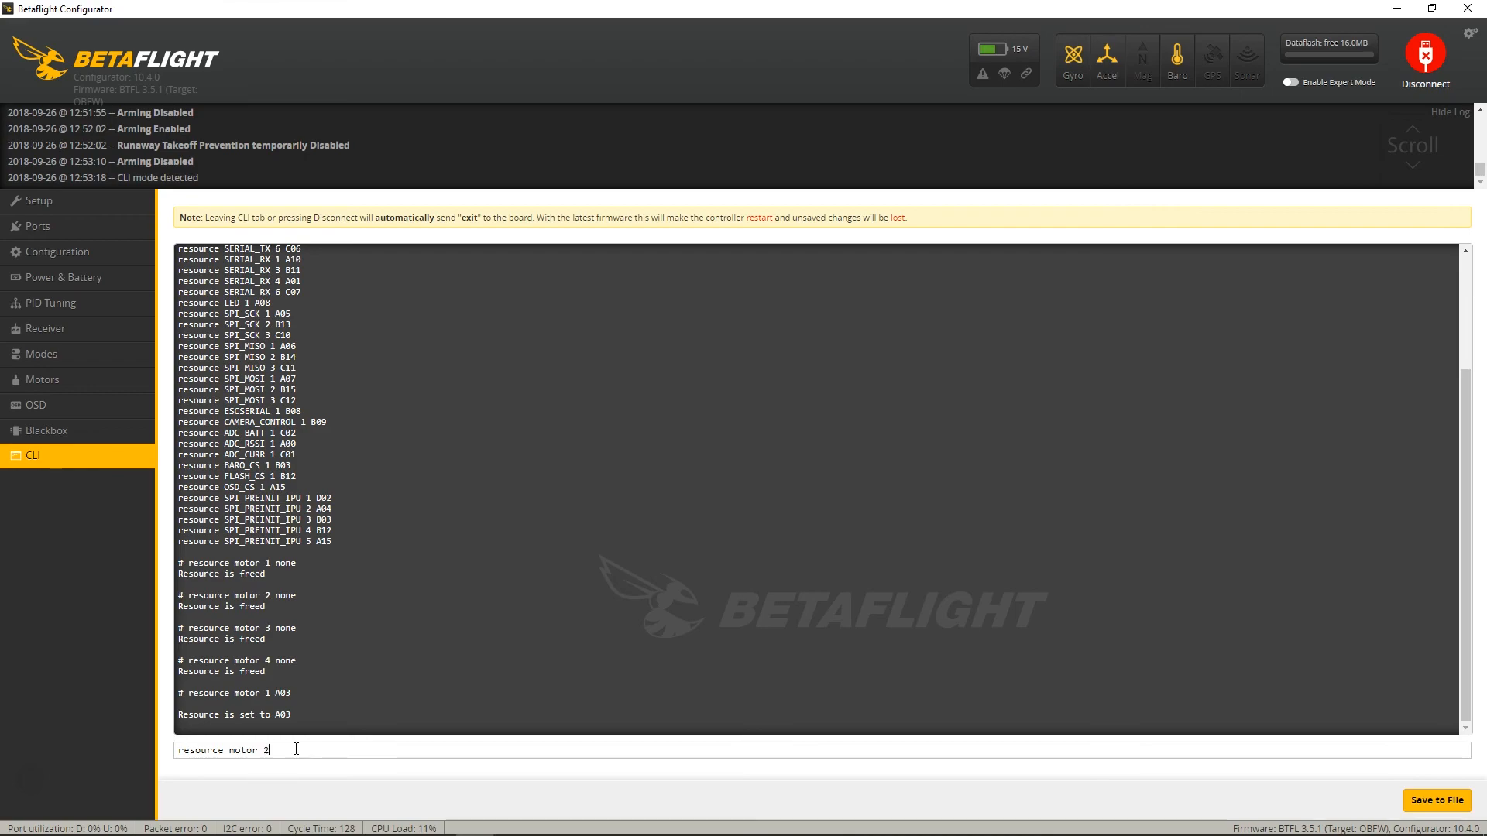
pyautogui.write('B0')
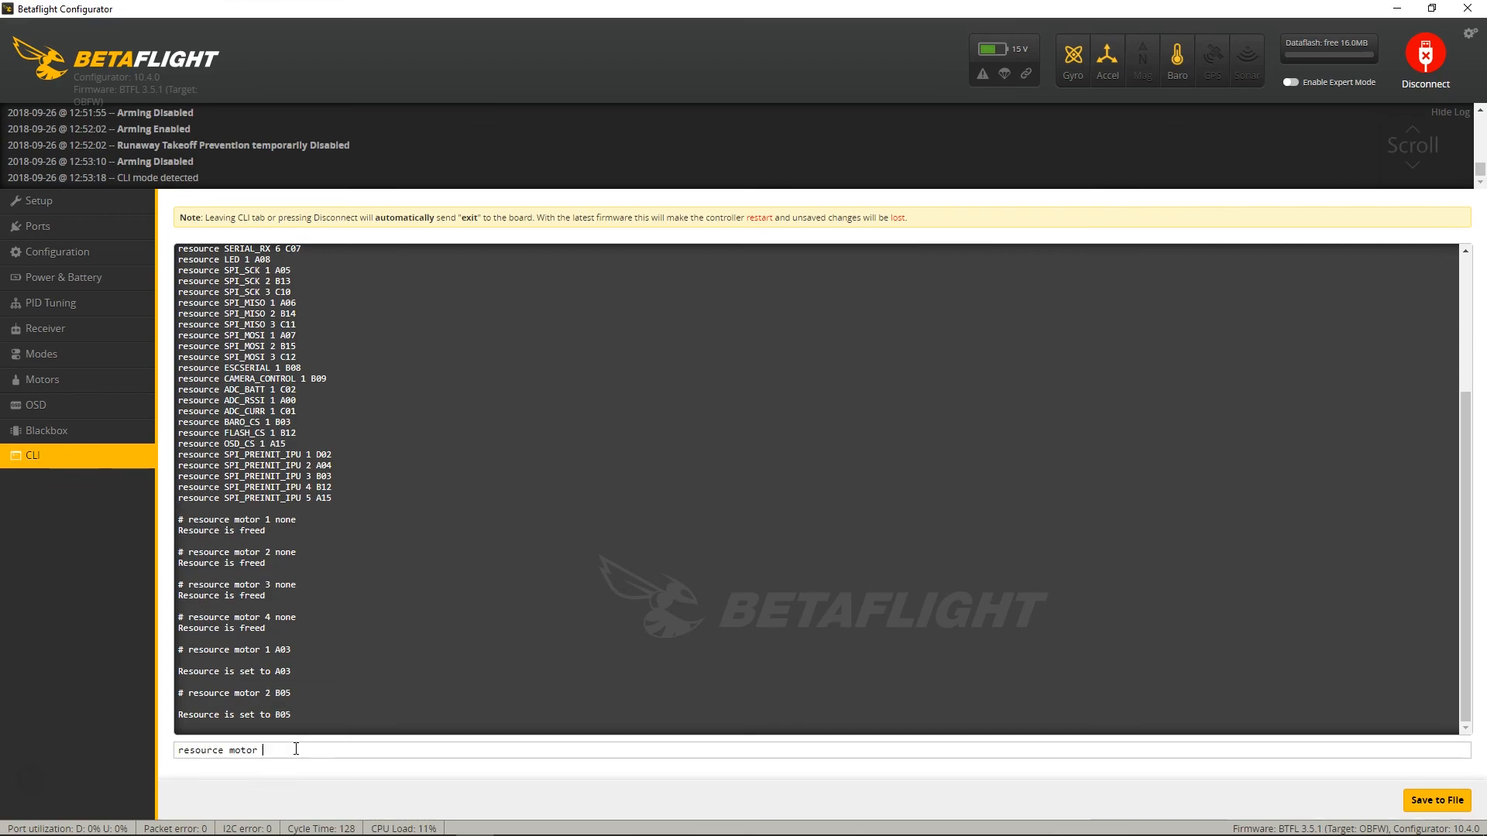
# Assign motor 3 to B04, review the output, and begin the motor 4 command.
pyautogui.write('3')
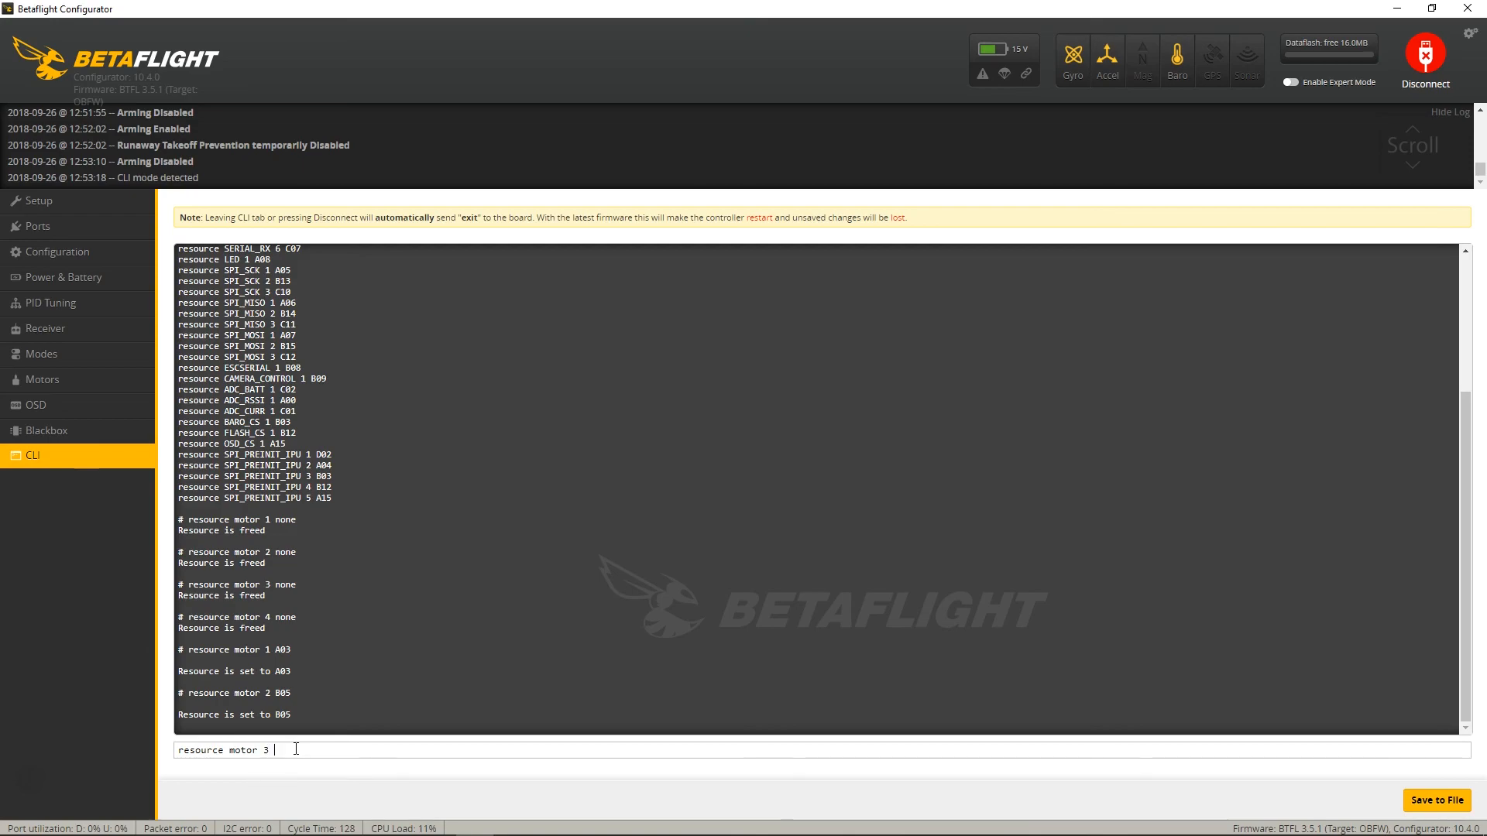
pyautogui.write('B0')
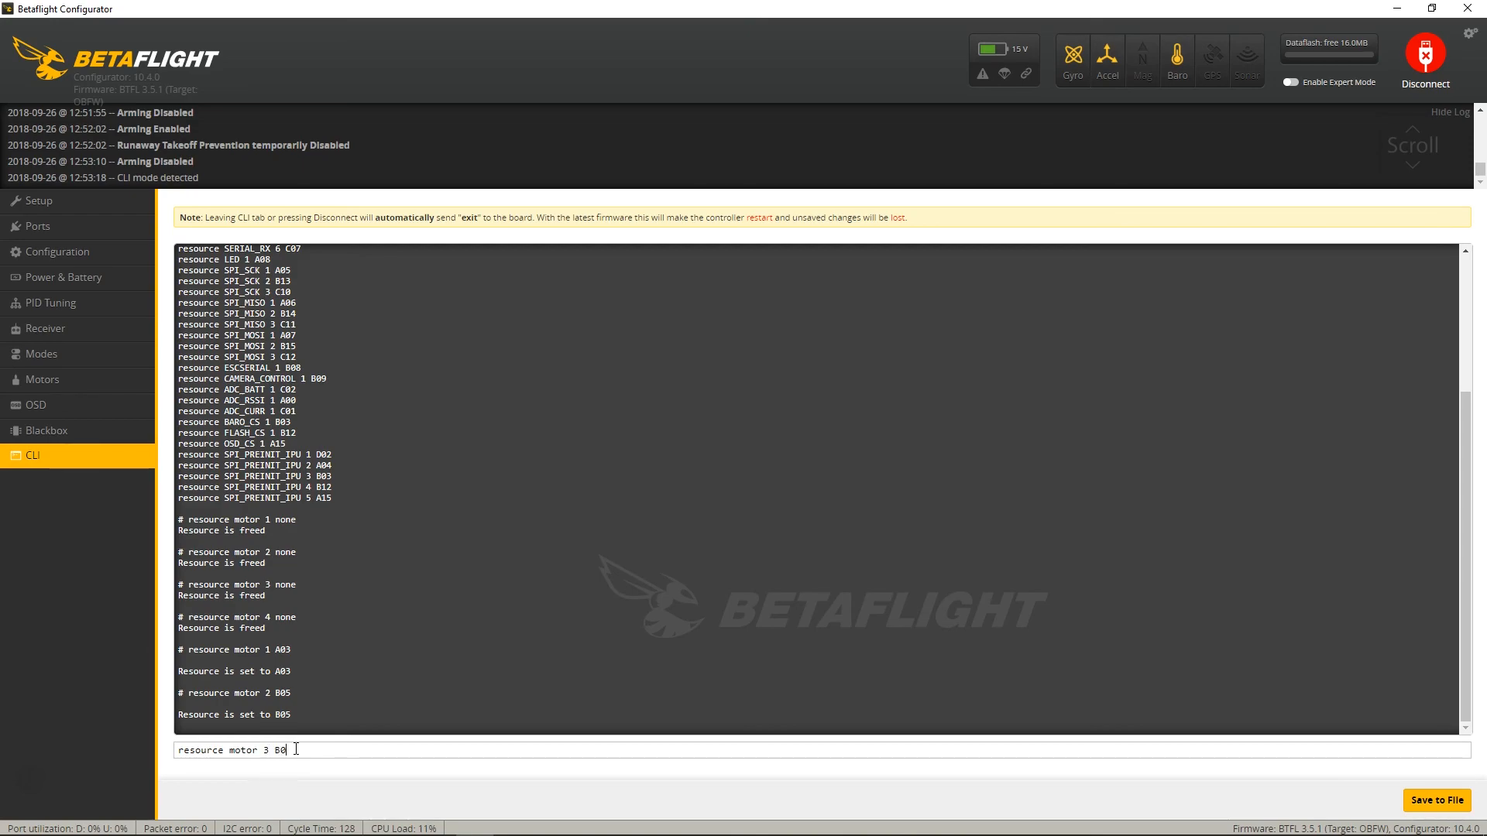
pyautogui.press('Return')
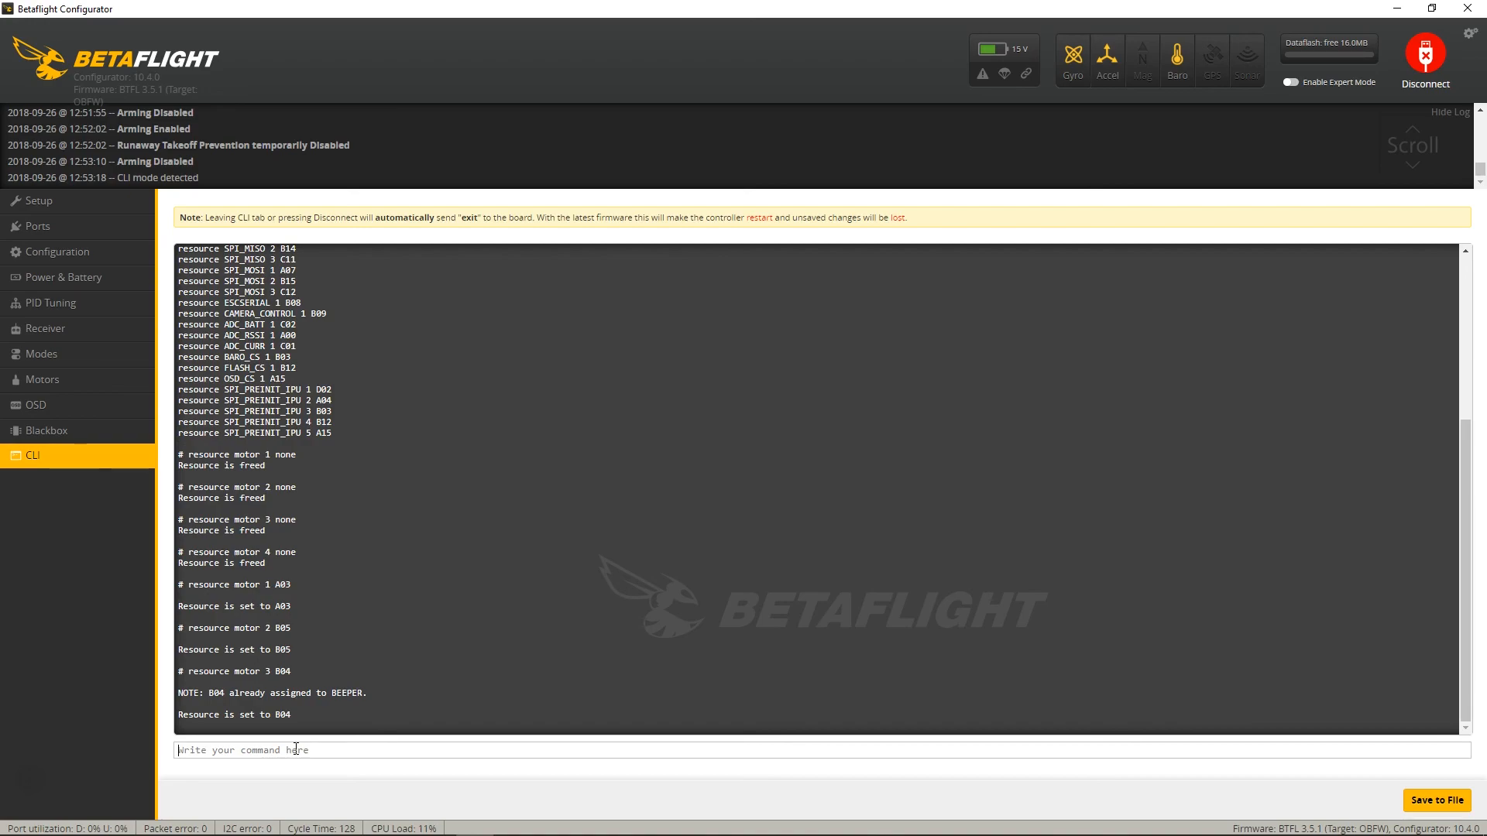
pyautogui.scroll(3)
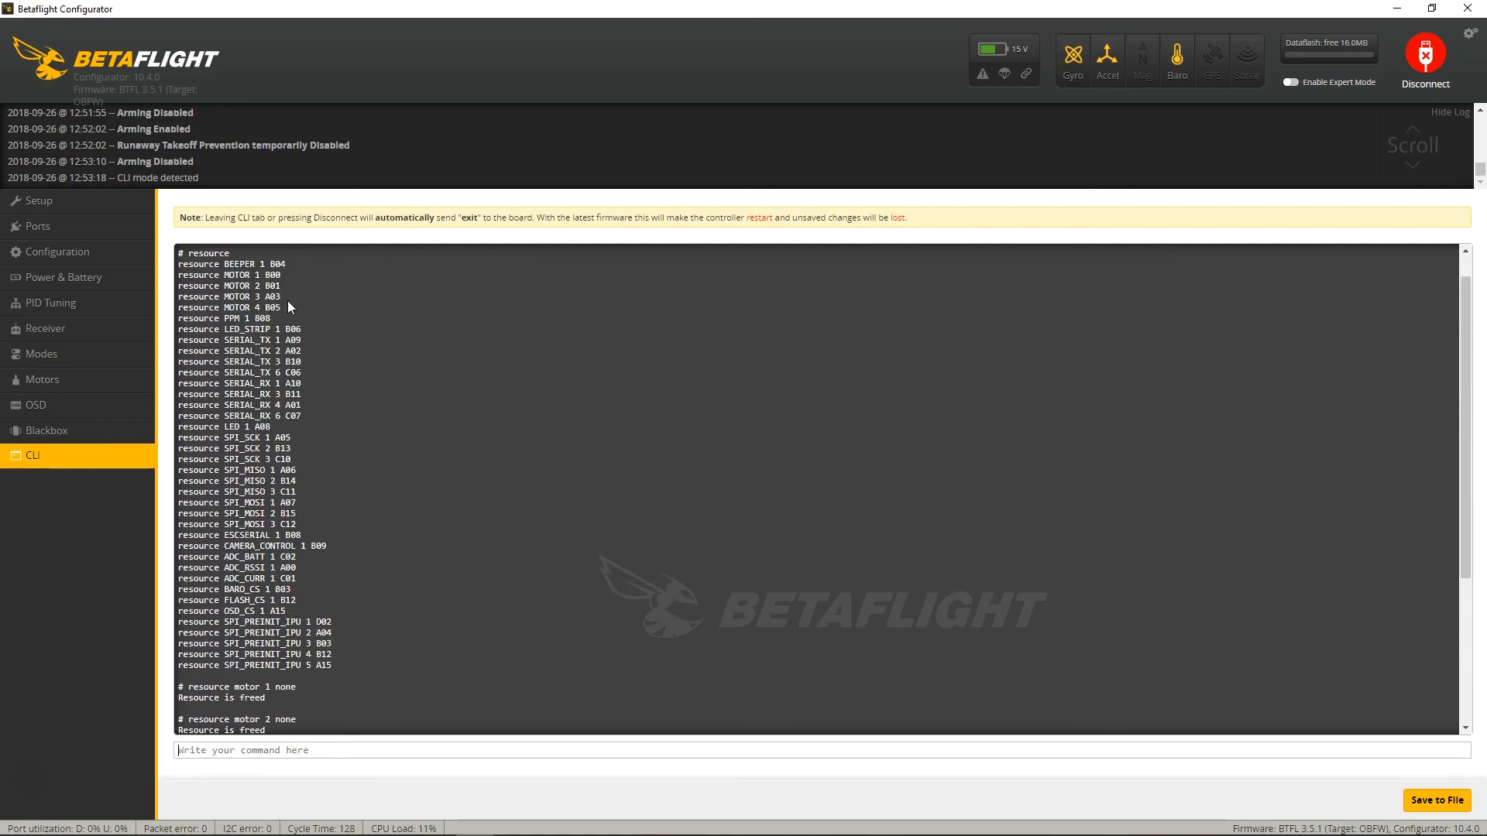
pyautogui.scroll(-3)
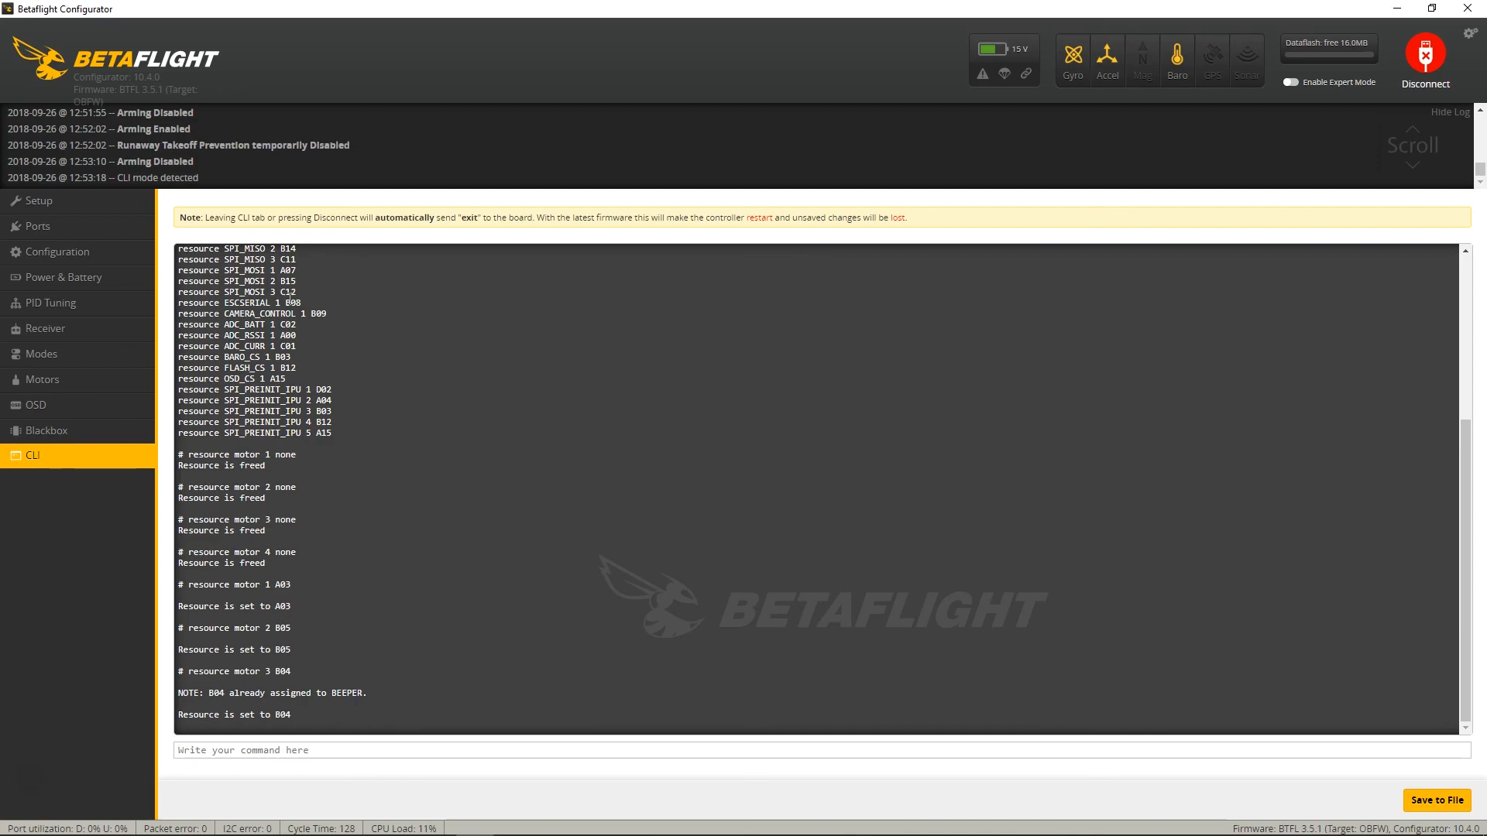
pyautogui.write('re')
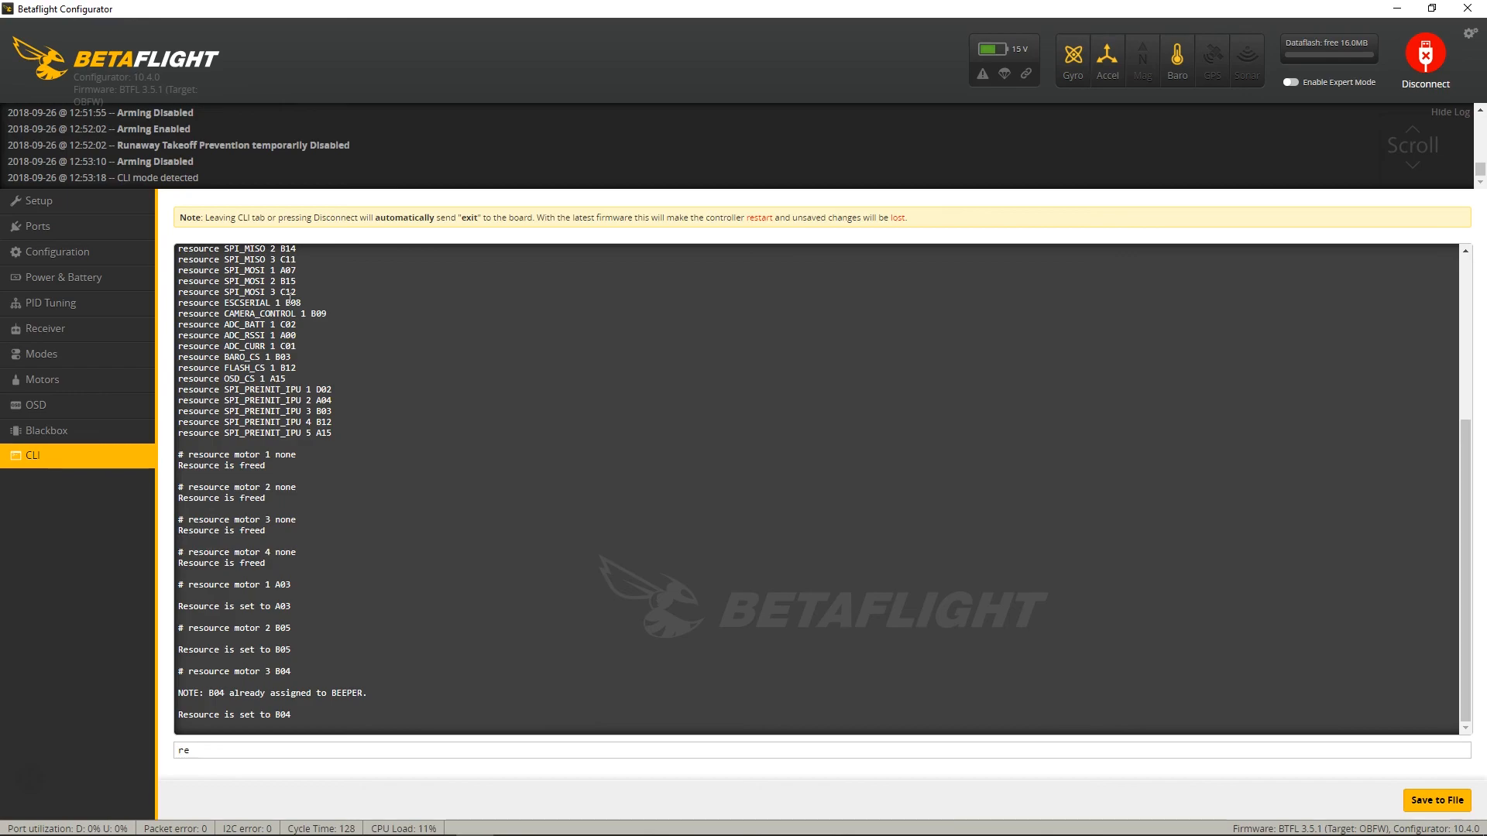